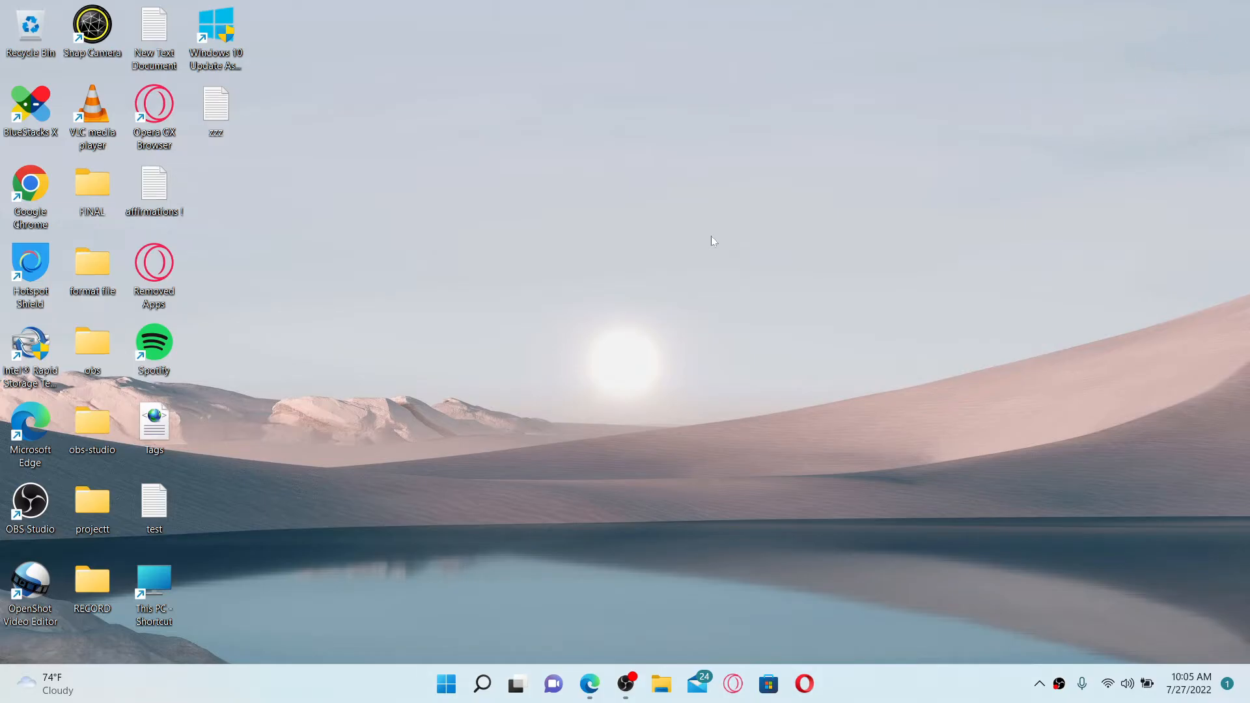
Launch Microsoft Edge from the taskbar, landing on the Google homepage
left_click(589, 683)
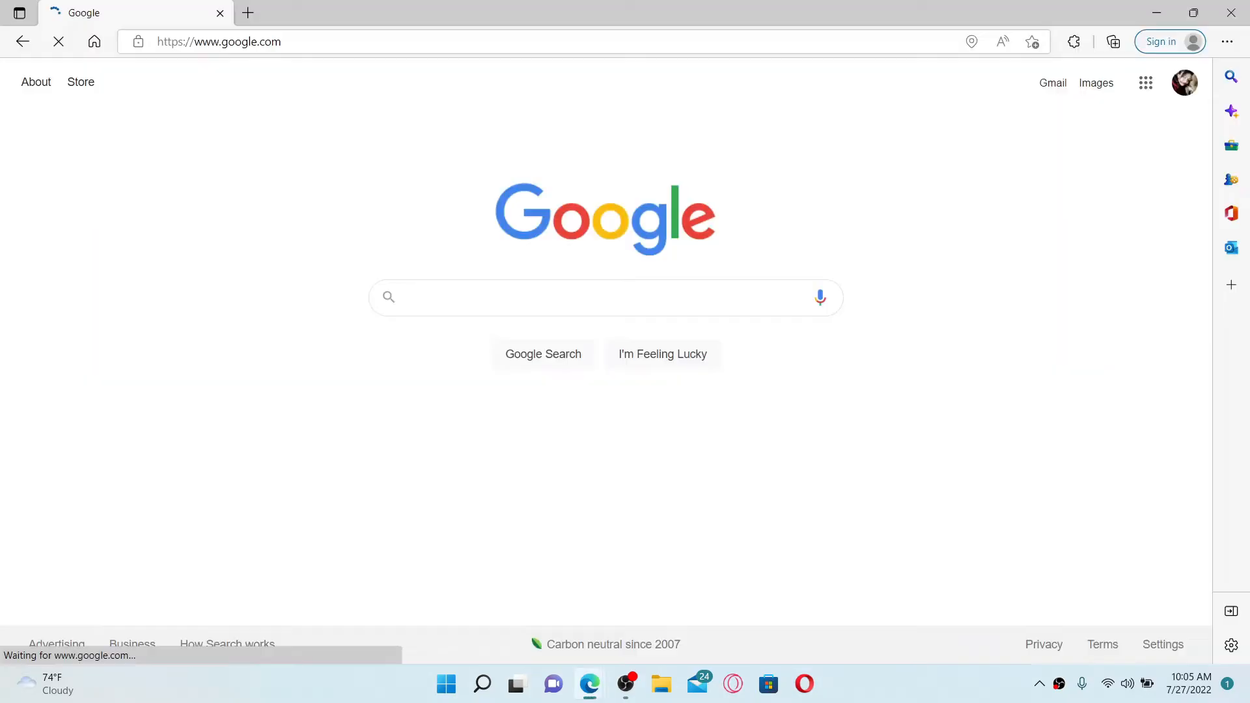
left_click(219, 42)
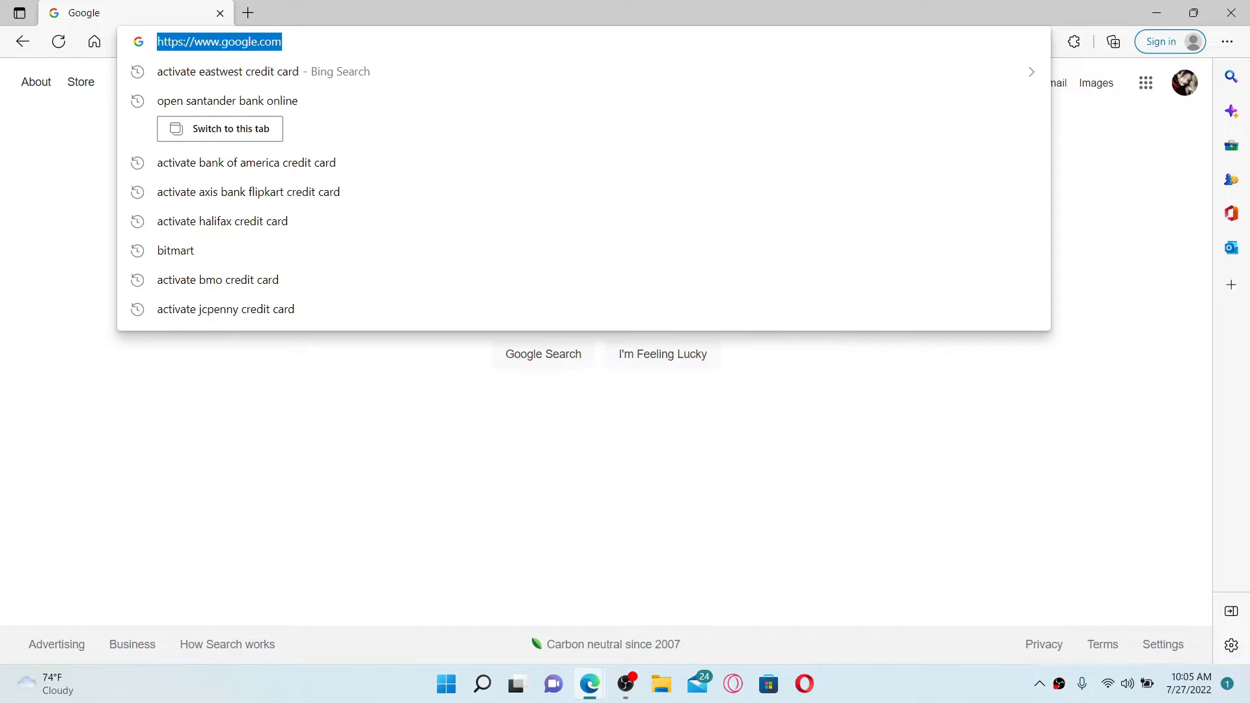
type("www.santanderbank.com")
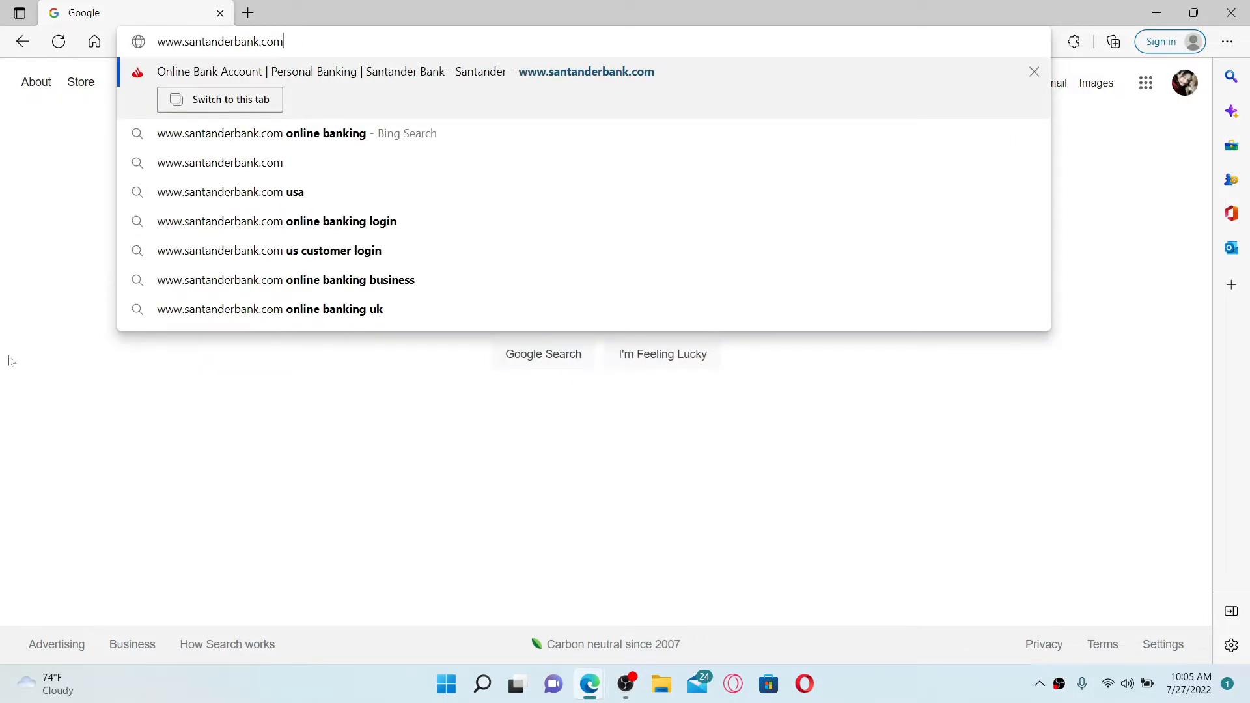
mouse_move(21, 369)
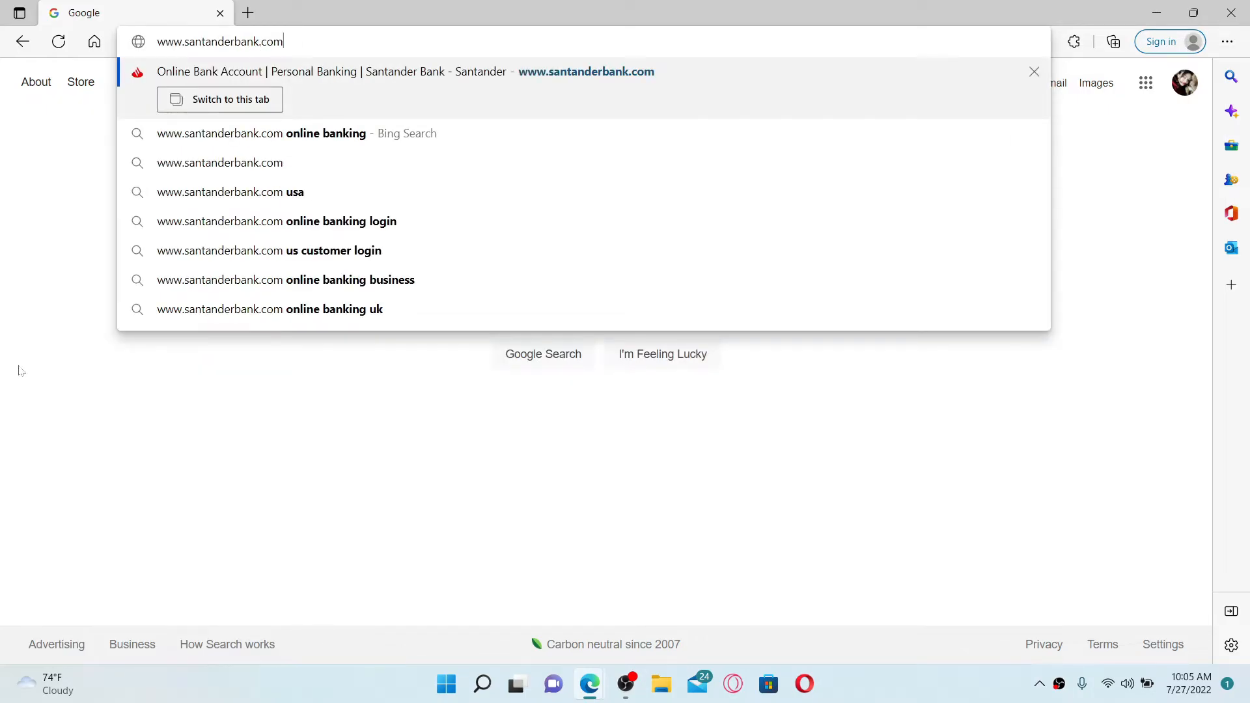
key("Enter")
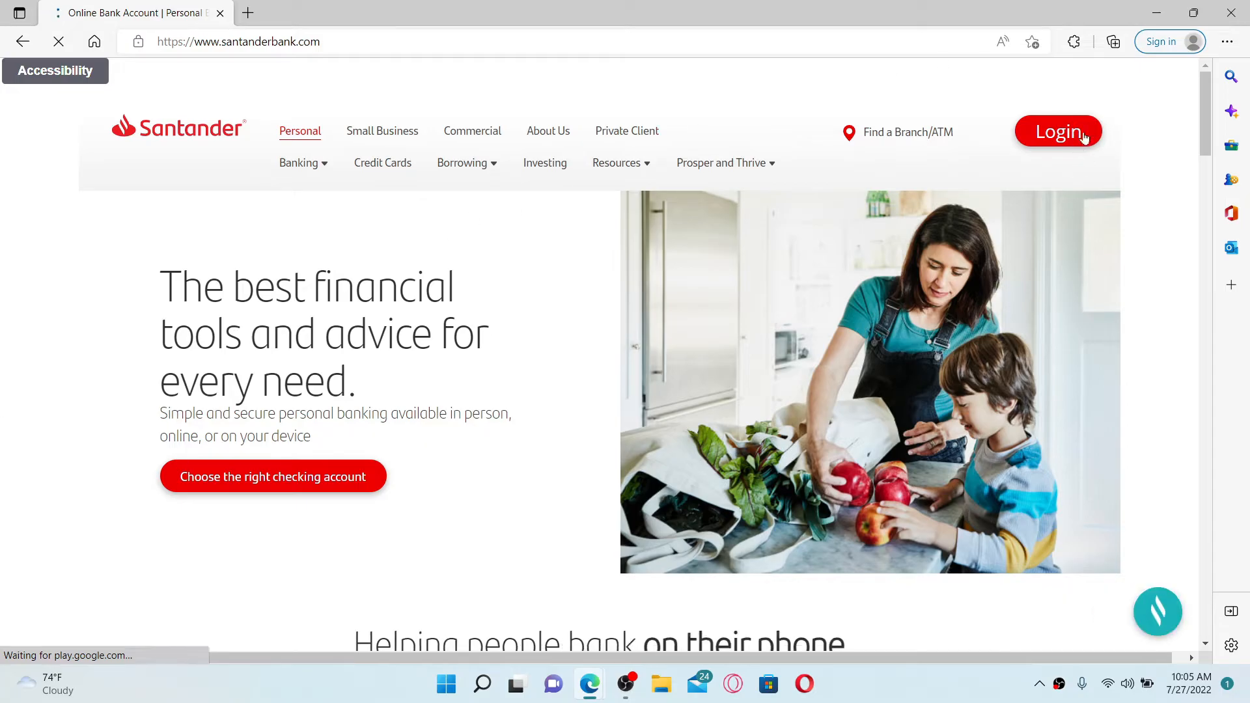
Bring up the Login to Retail Online Banking pop-up via the top-right Login button
left_click(1058, 132)
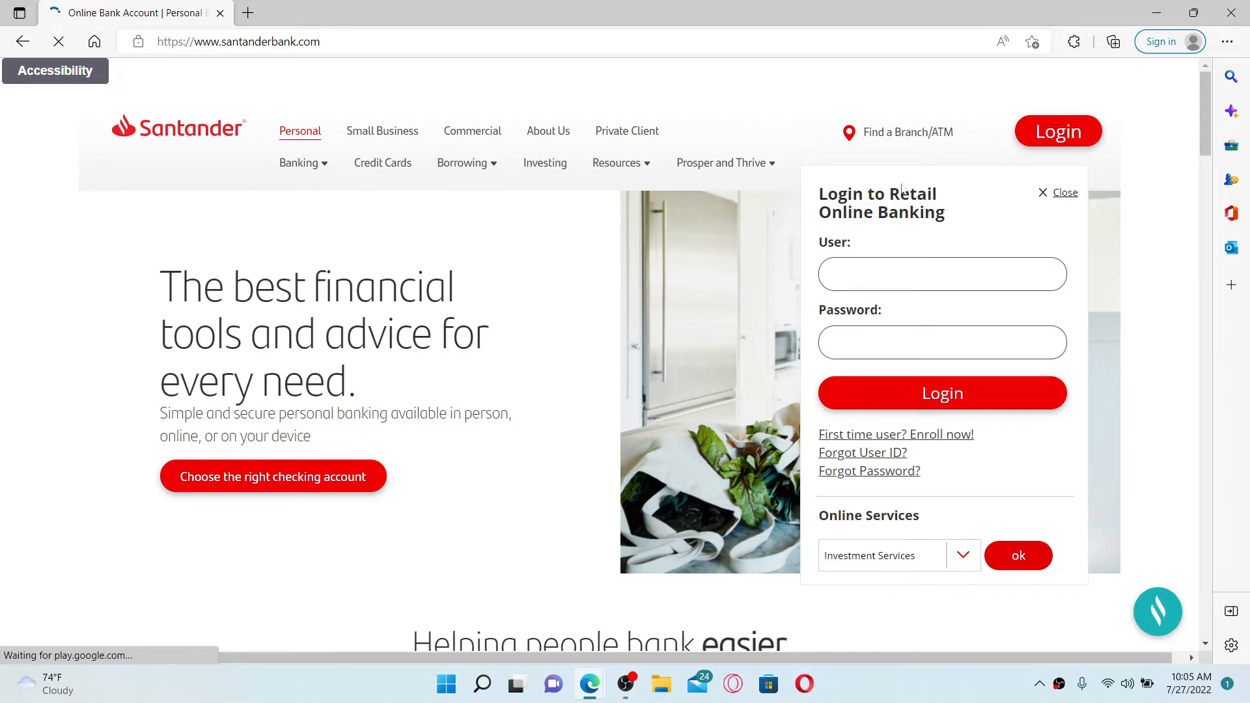
left_click(943, 274)
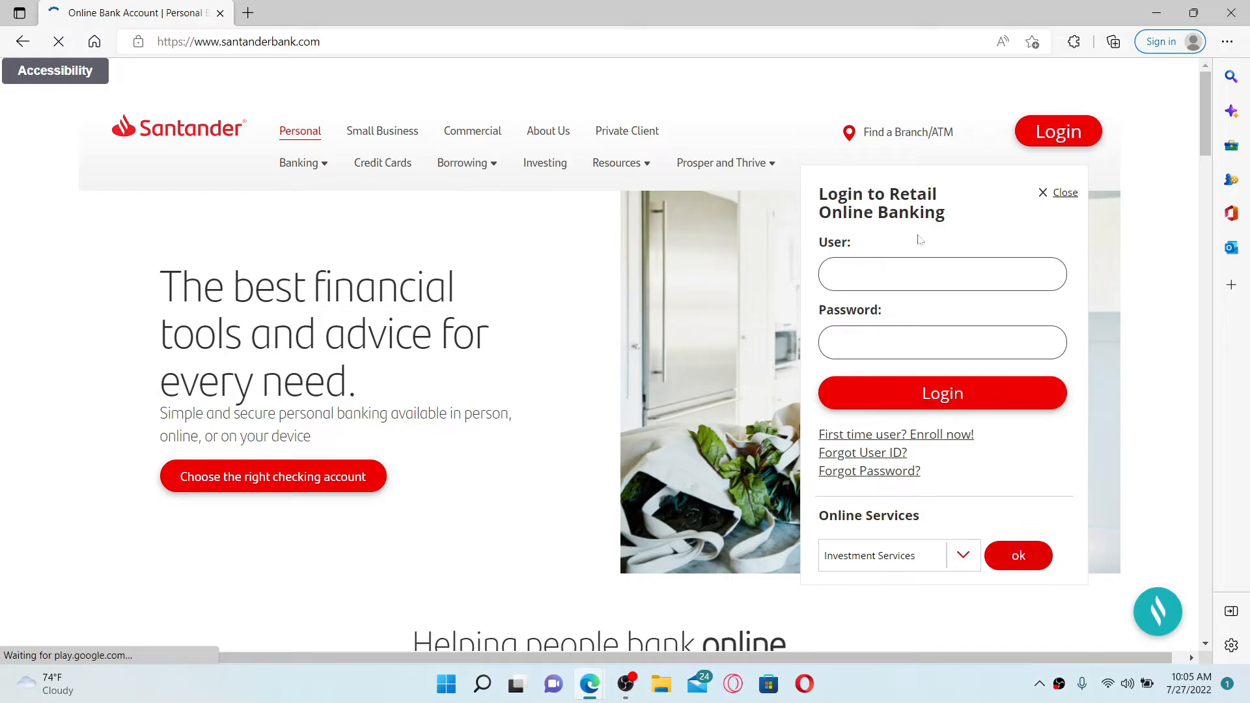
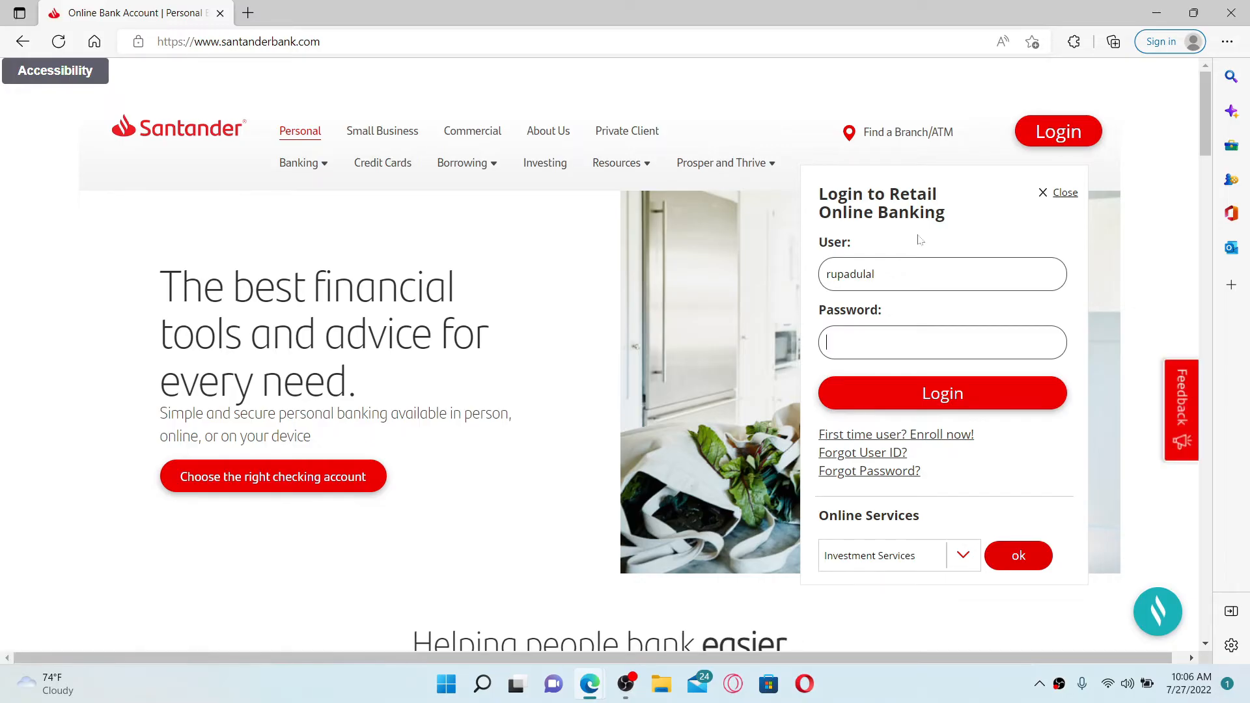
type("password")
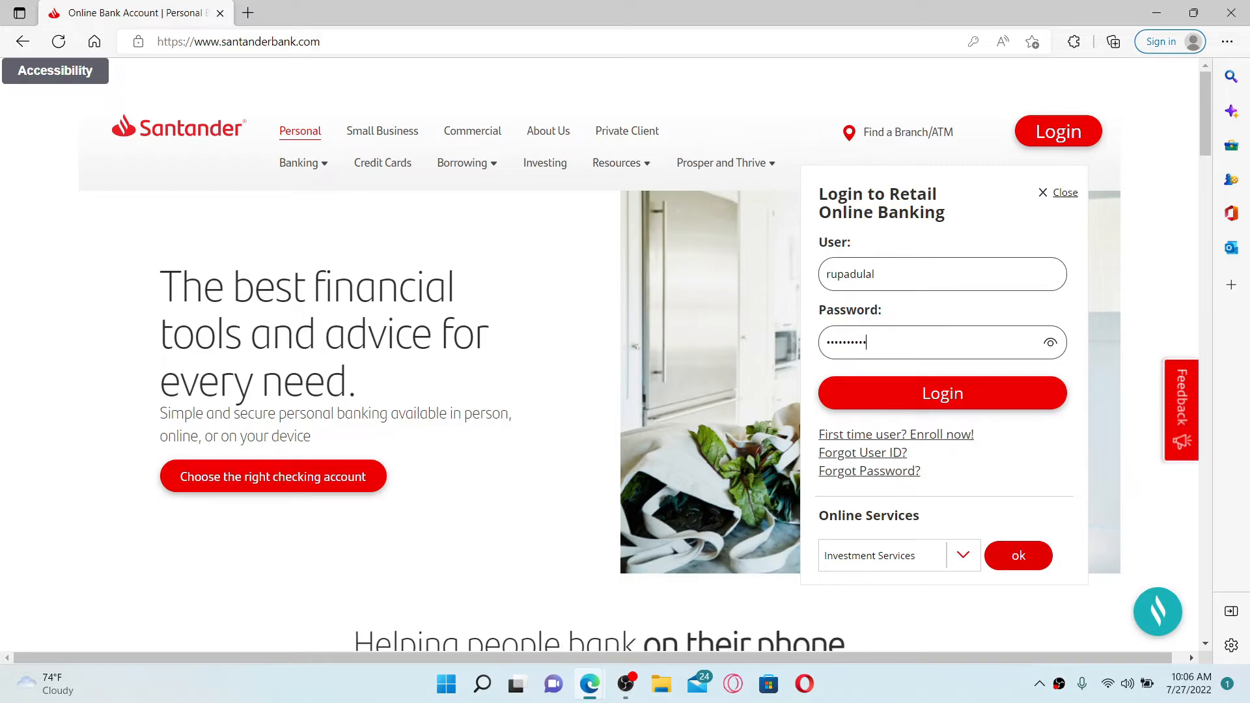
mouse_move(861, 452)
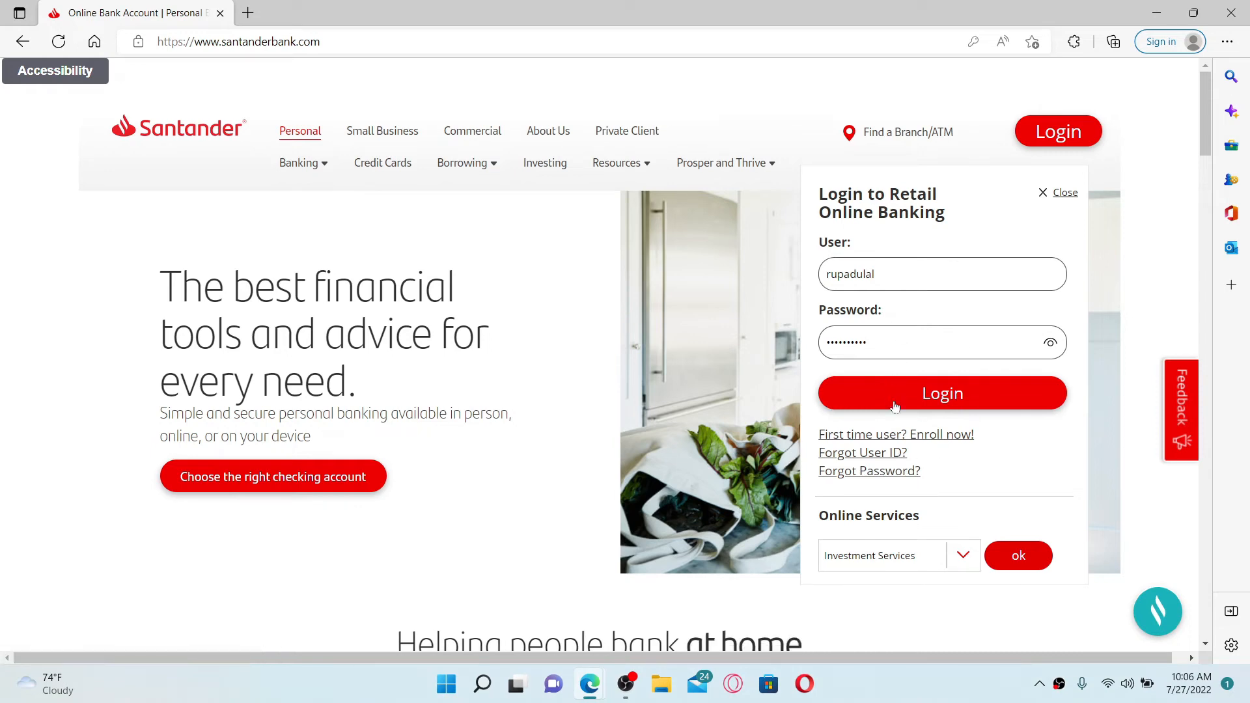
mouse_move(869, 470)
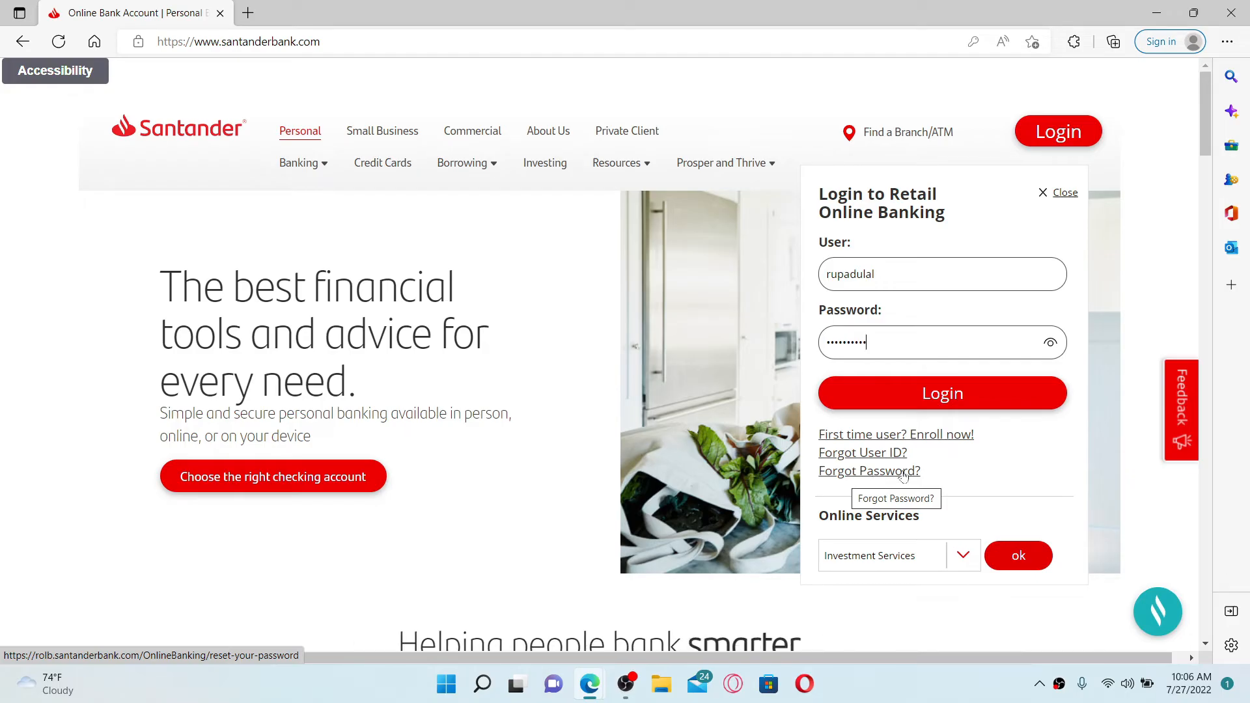
mouse_move(936, 233)
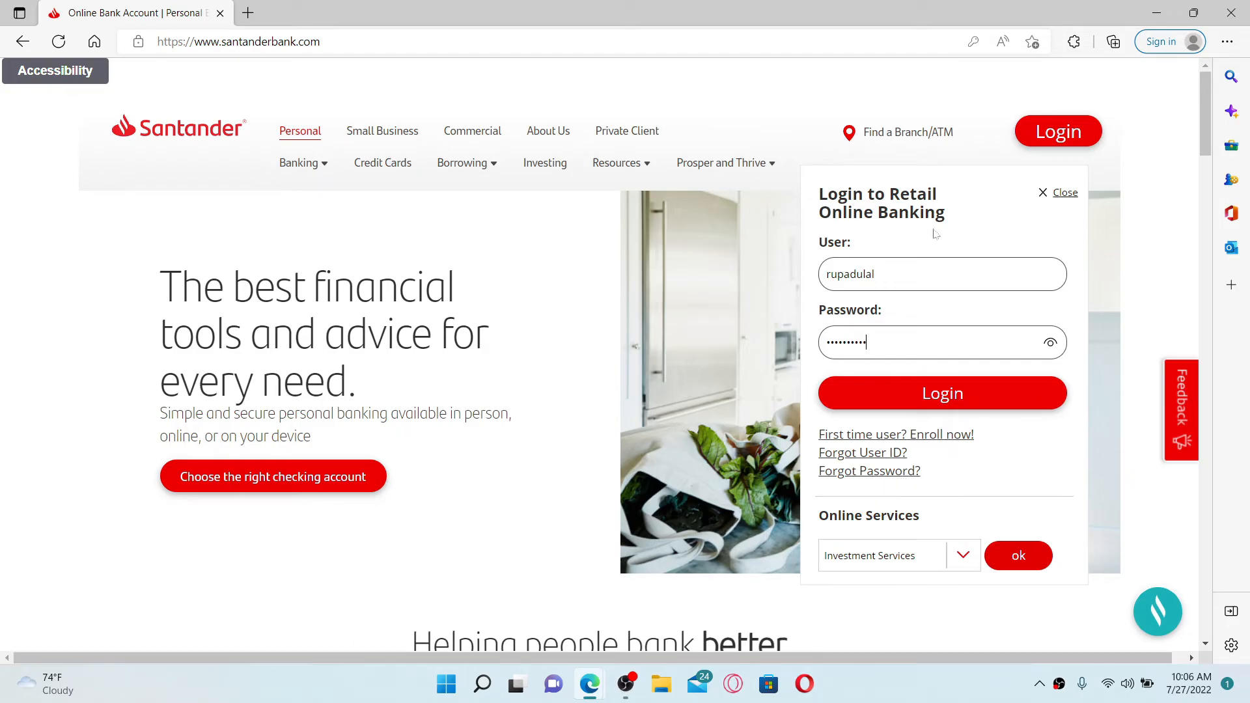